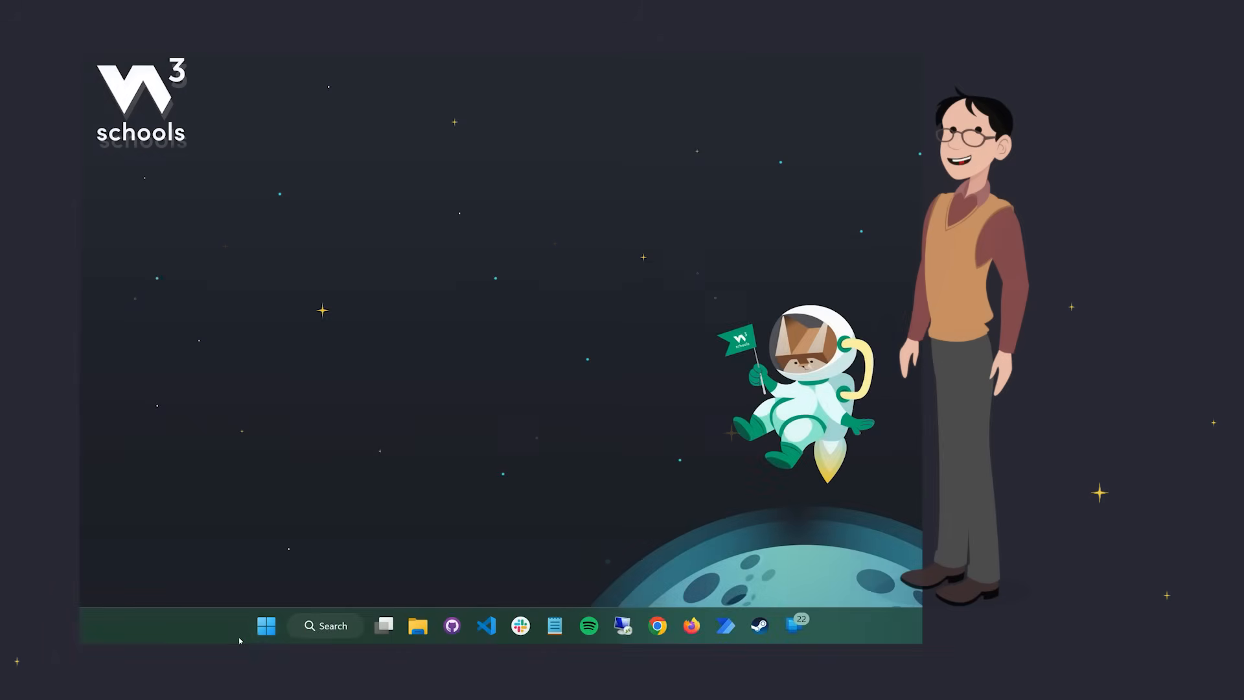
# Step: Launch Command Prompt from the Start menu search
pyautogui.write('ja')
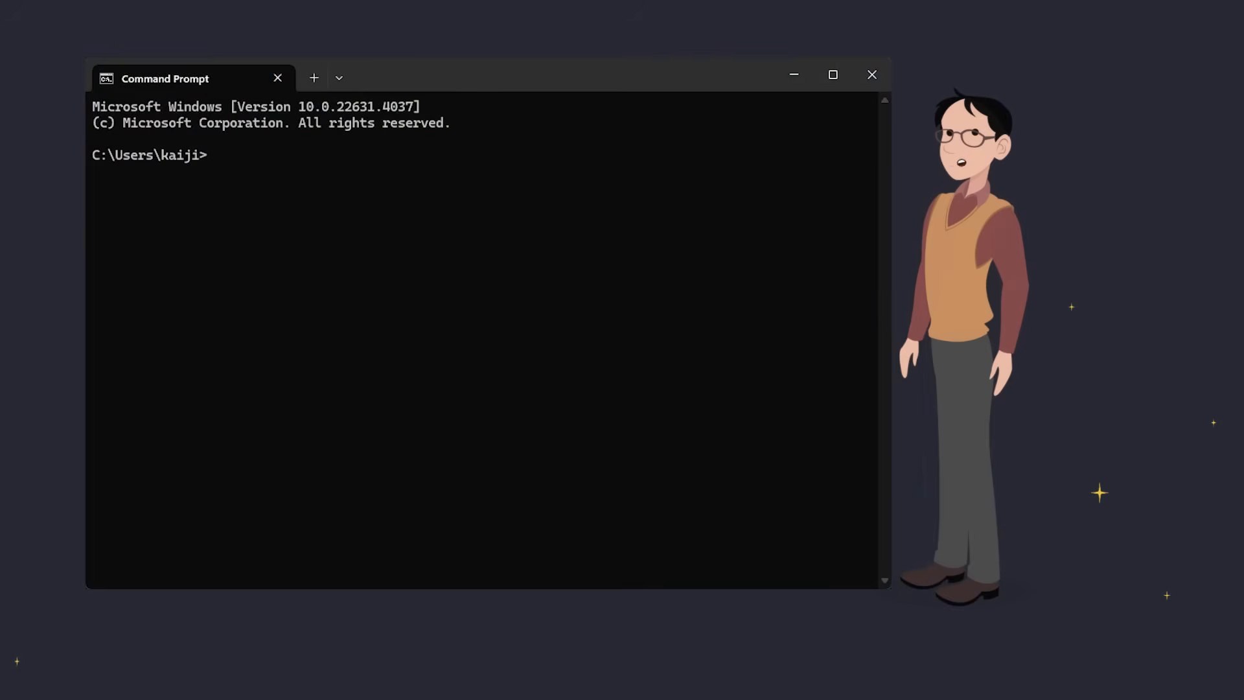
# Step: Run java -version at the prompt to check whether Java is installed
pyautogui.write('java')
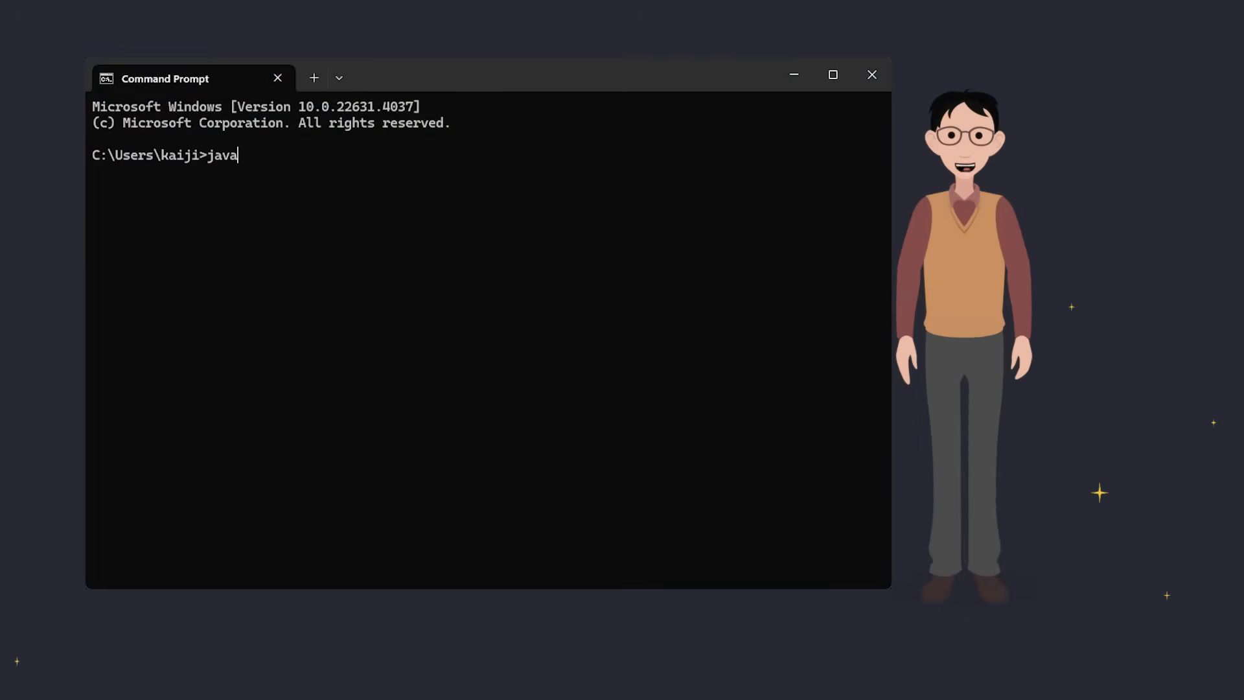
pyautogui.write('-versio')
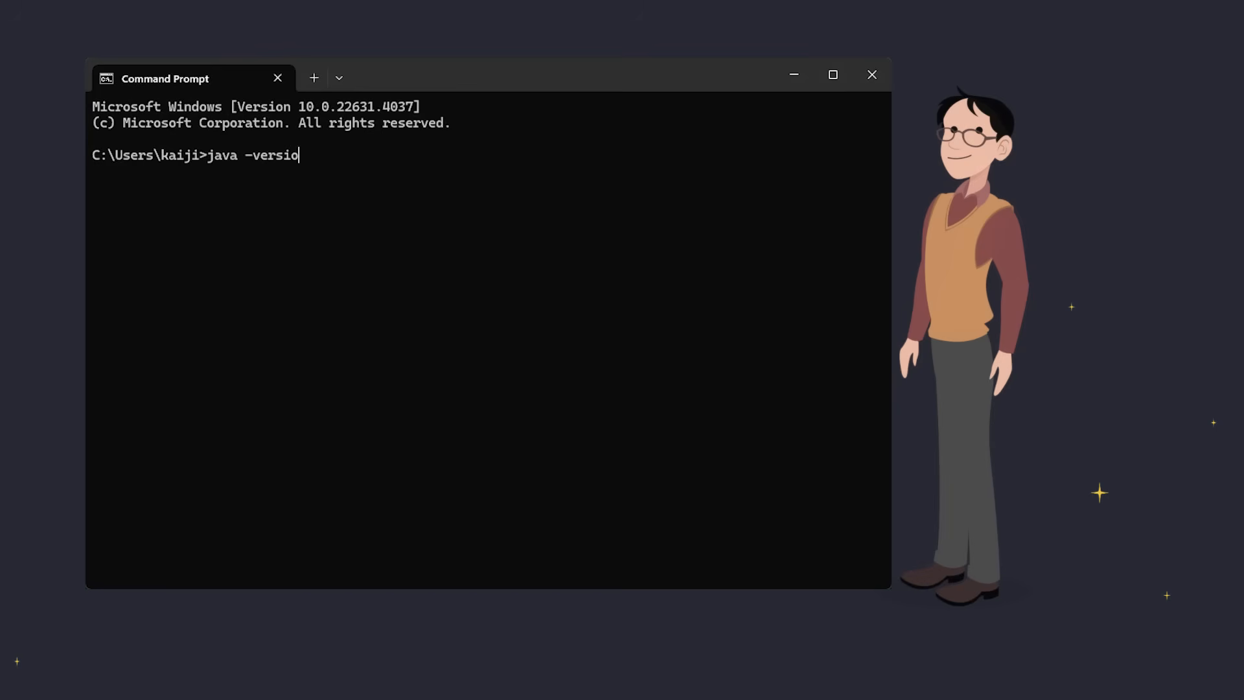
pyautogui.press('Enter')
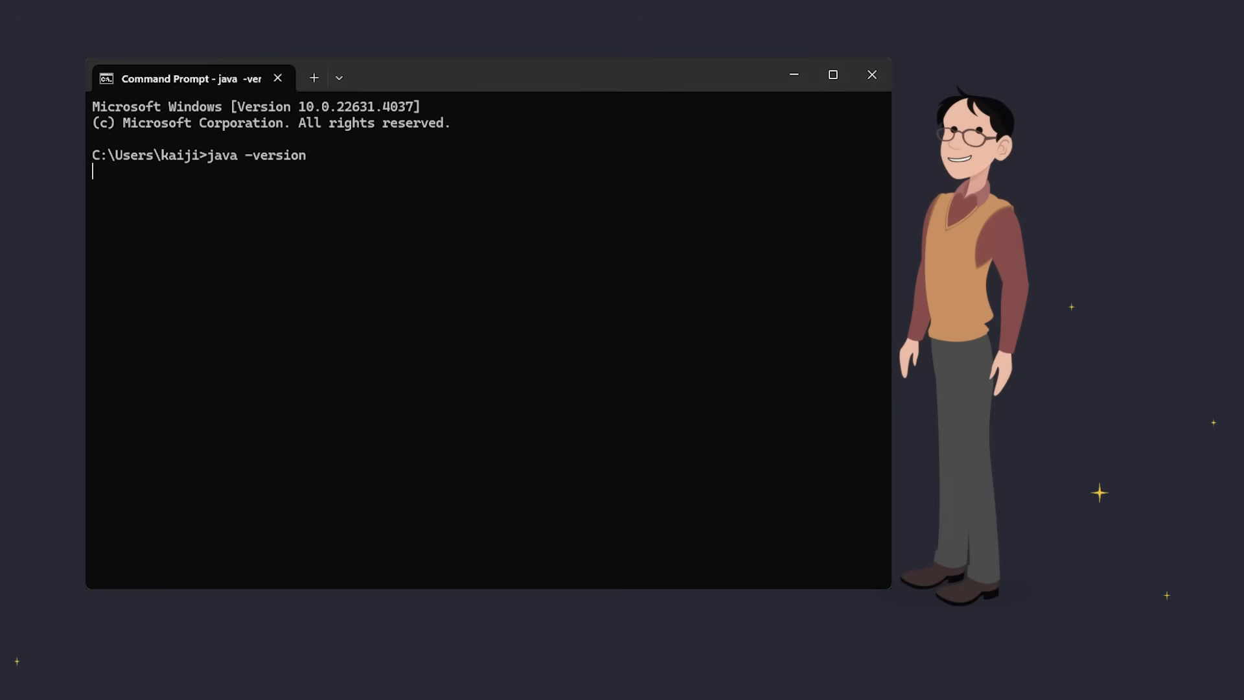
pyautogui.press('Enter')
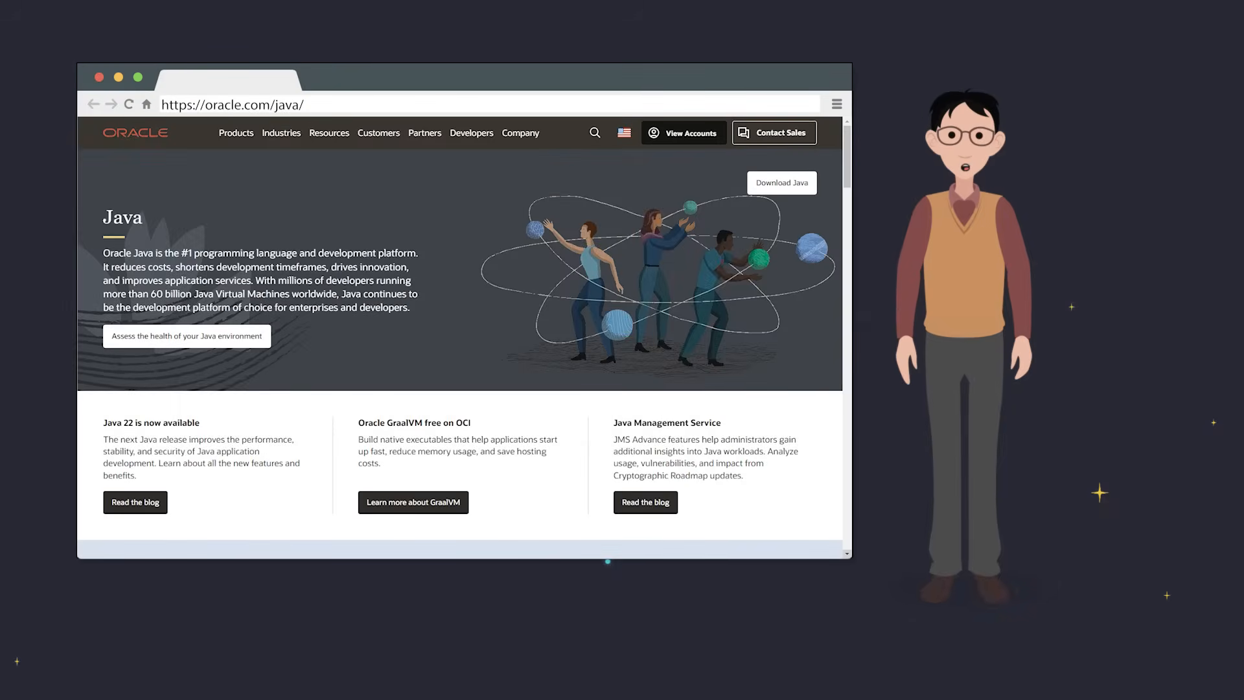
# Step: Follow Download Java on oracle.com/java to reach the JDK 22 downloads
pyautogui.click(781, 183)
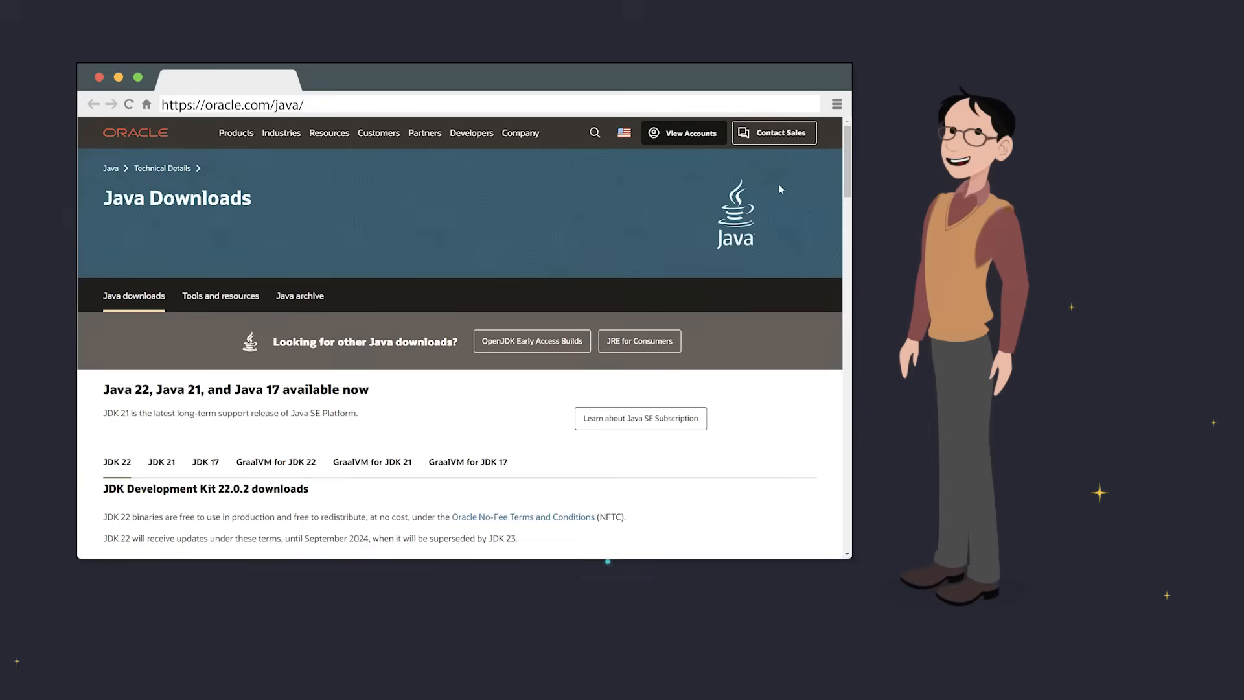
pyautogui.scroll(-3)
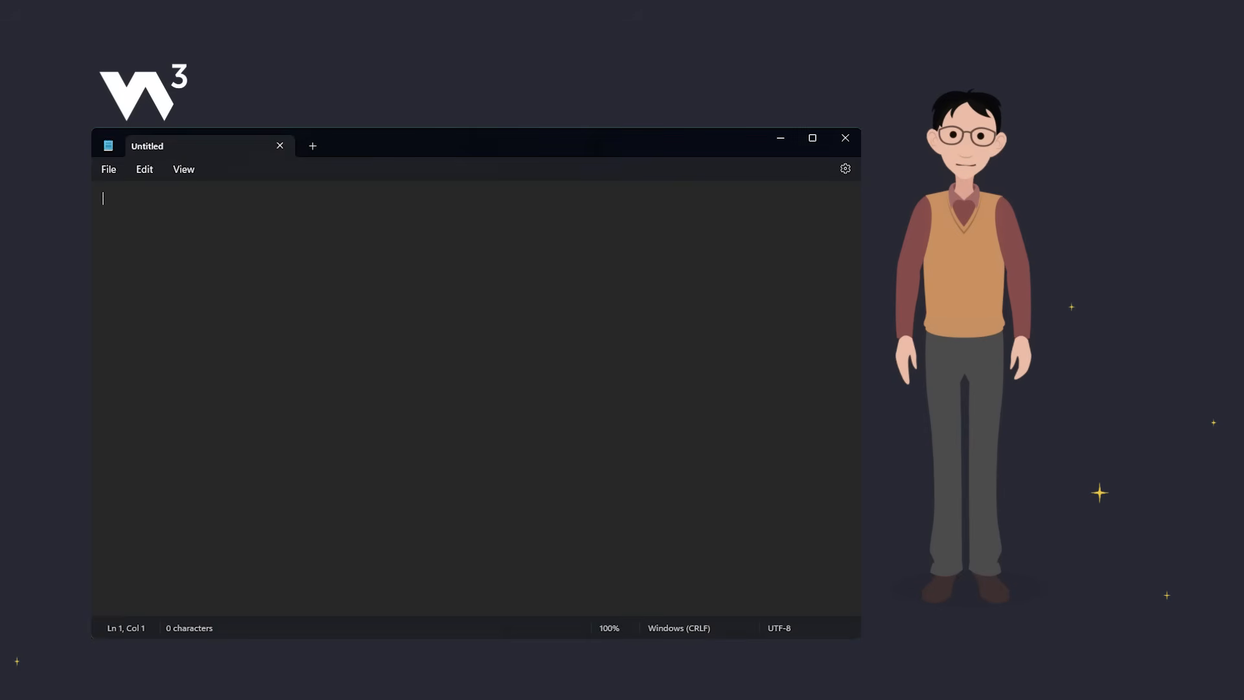
# Step: Write a public Main class whose main method calls System.out.println("Hello World");
pyautogui.write('public static')
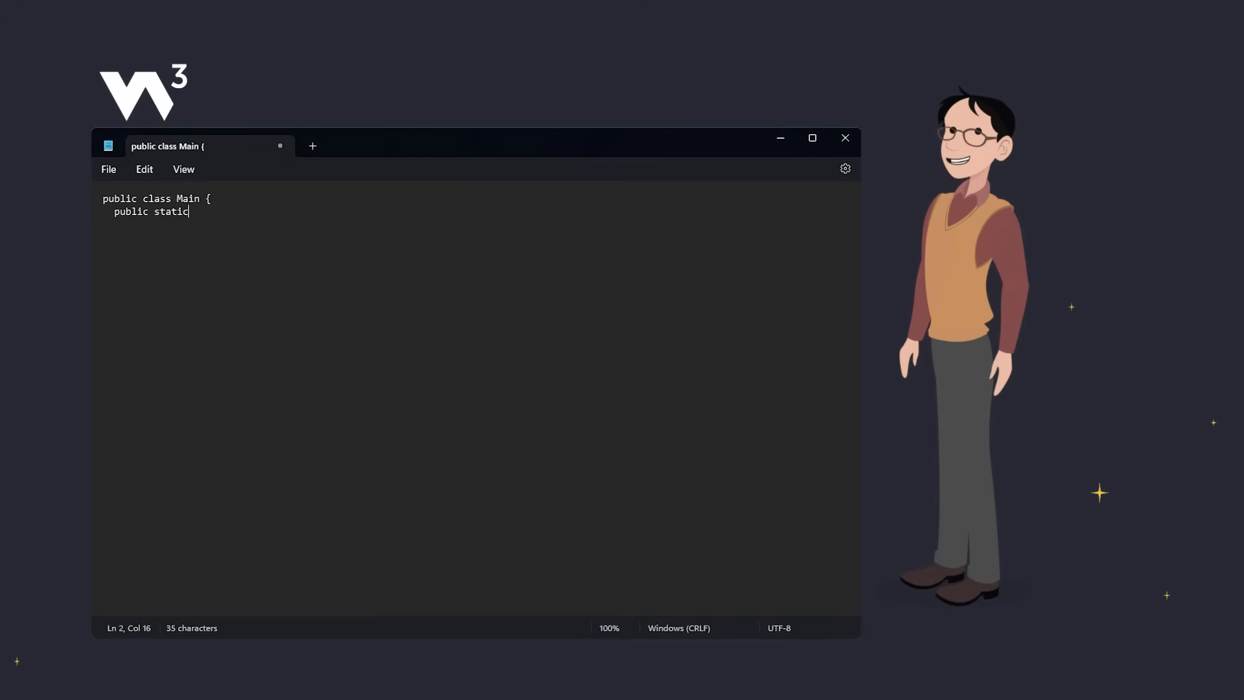
pyautogui.write('void main(String[] args) {')
pyautogui.write('System.out.println("He')
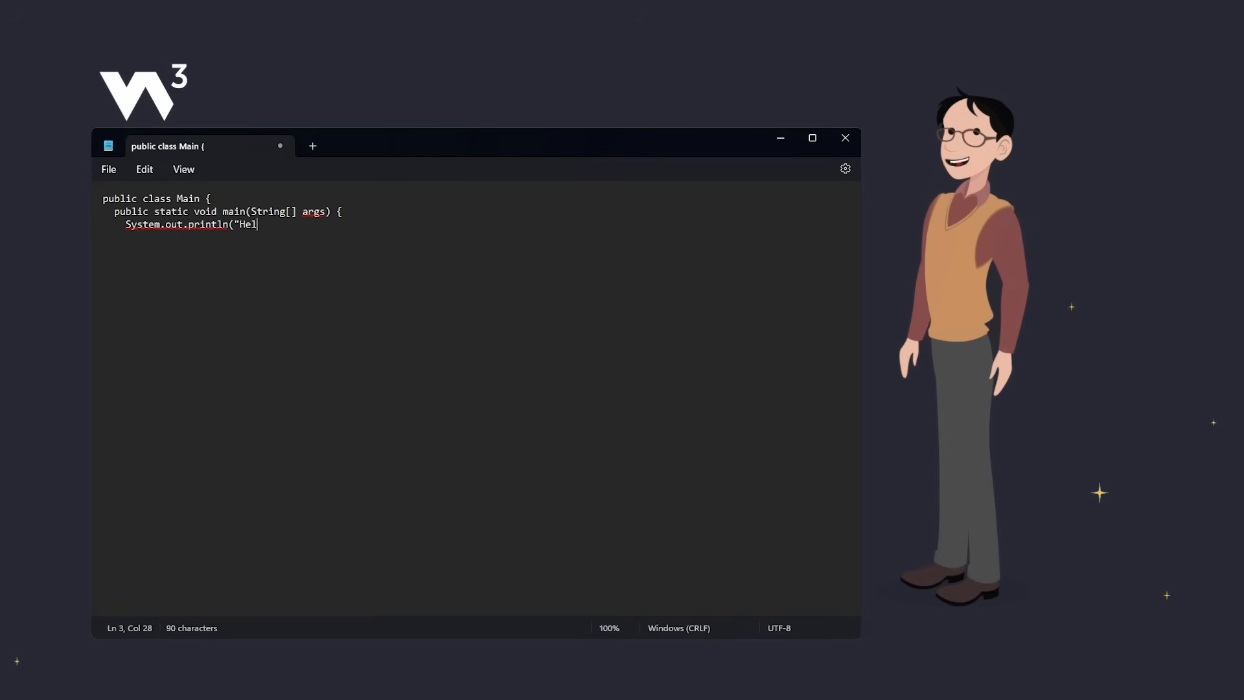
pyautogui.write('lo World");')
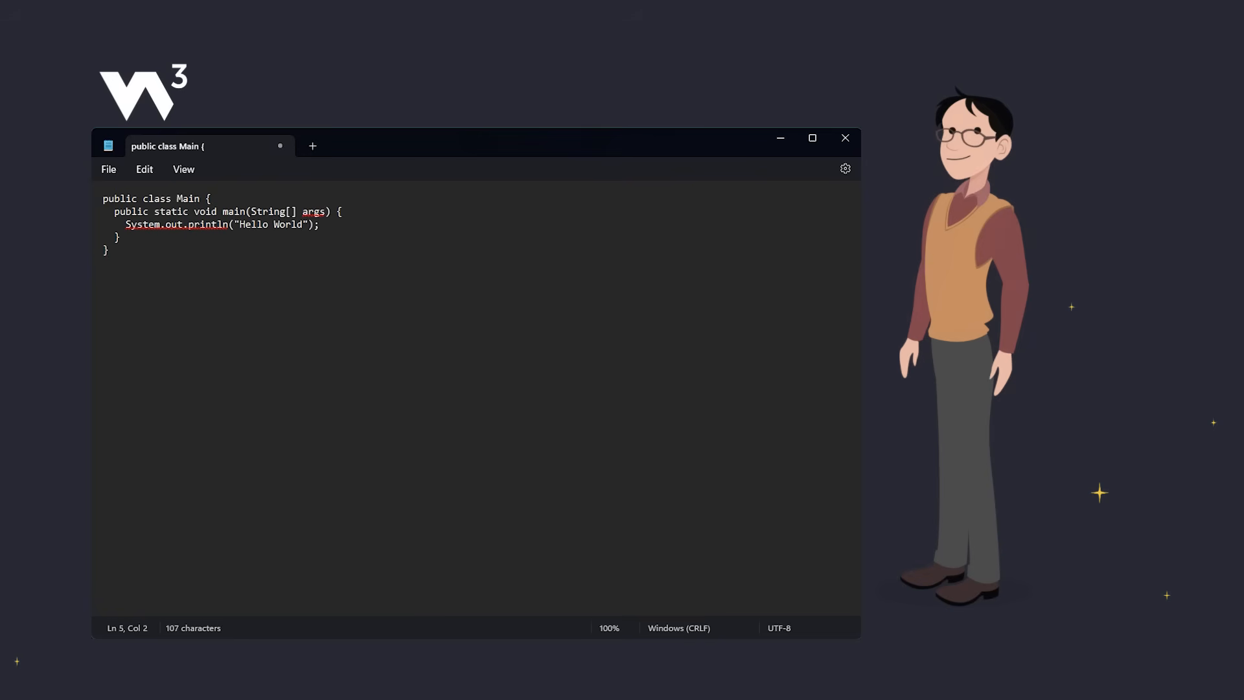
pyautogui.click(109, 168)
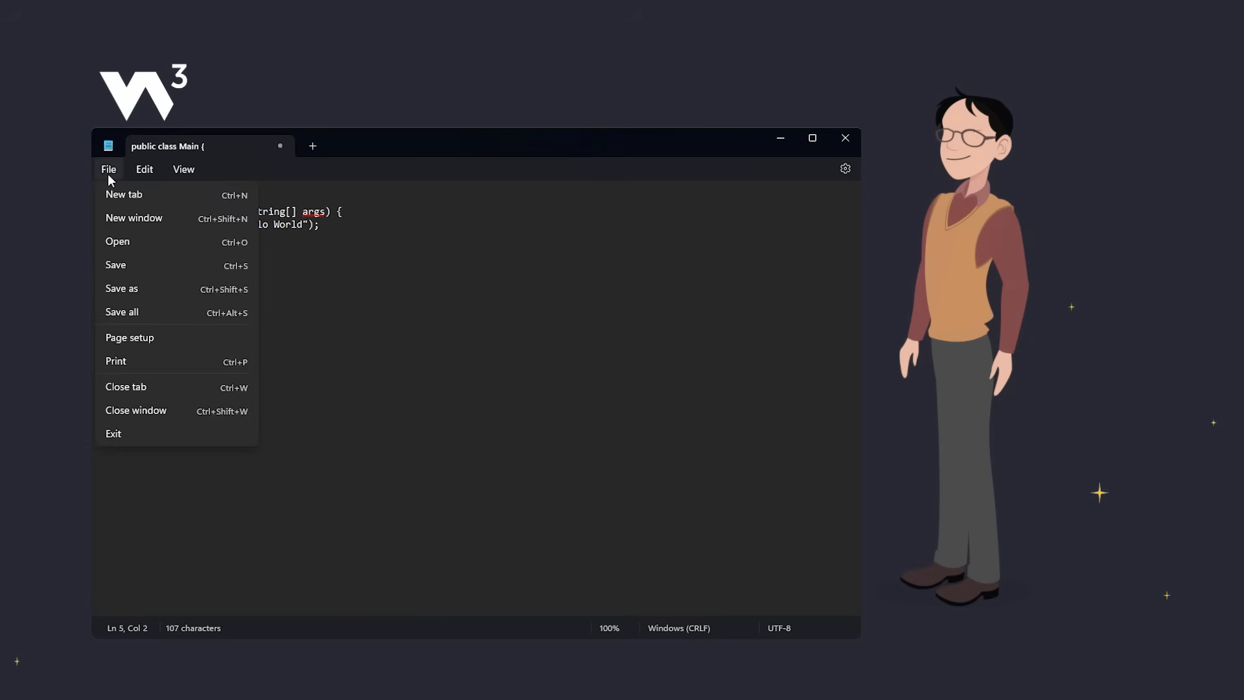
# Step: Save the code to the Desktop as Main.java via Save As
pyautogui.click(448, 319)
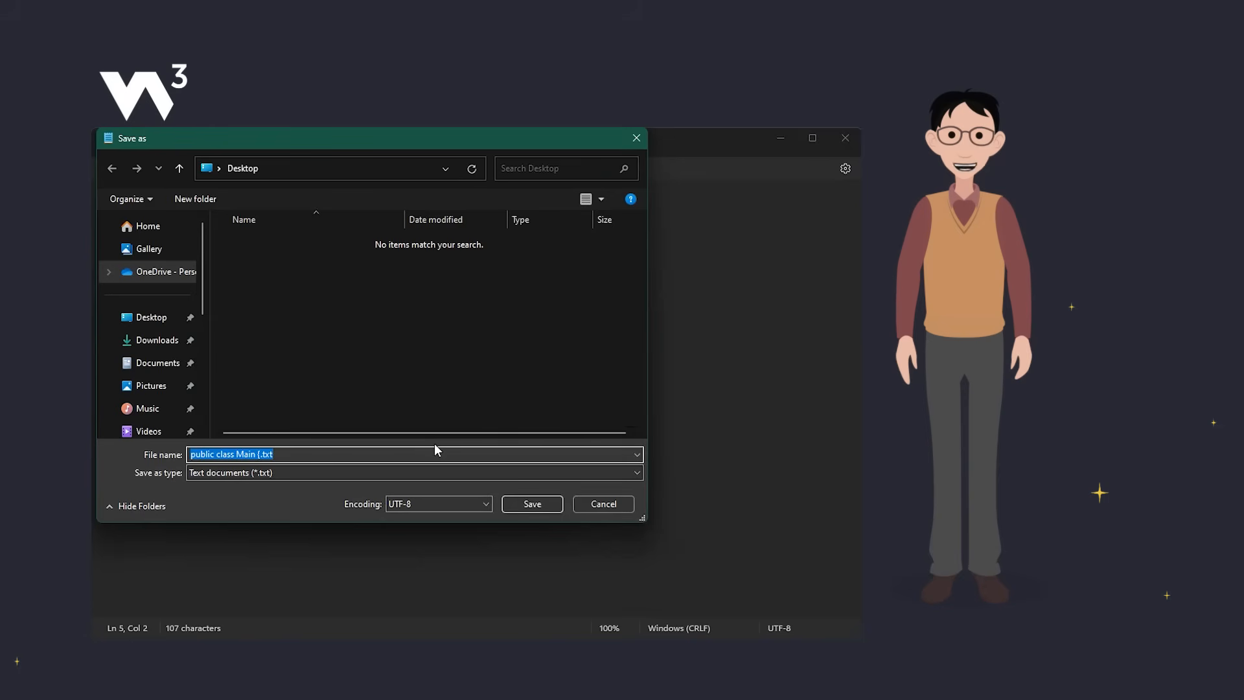
pyautogui.write('Main.java')
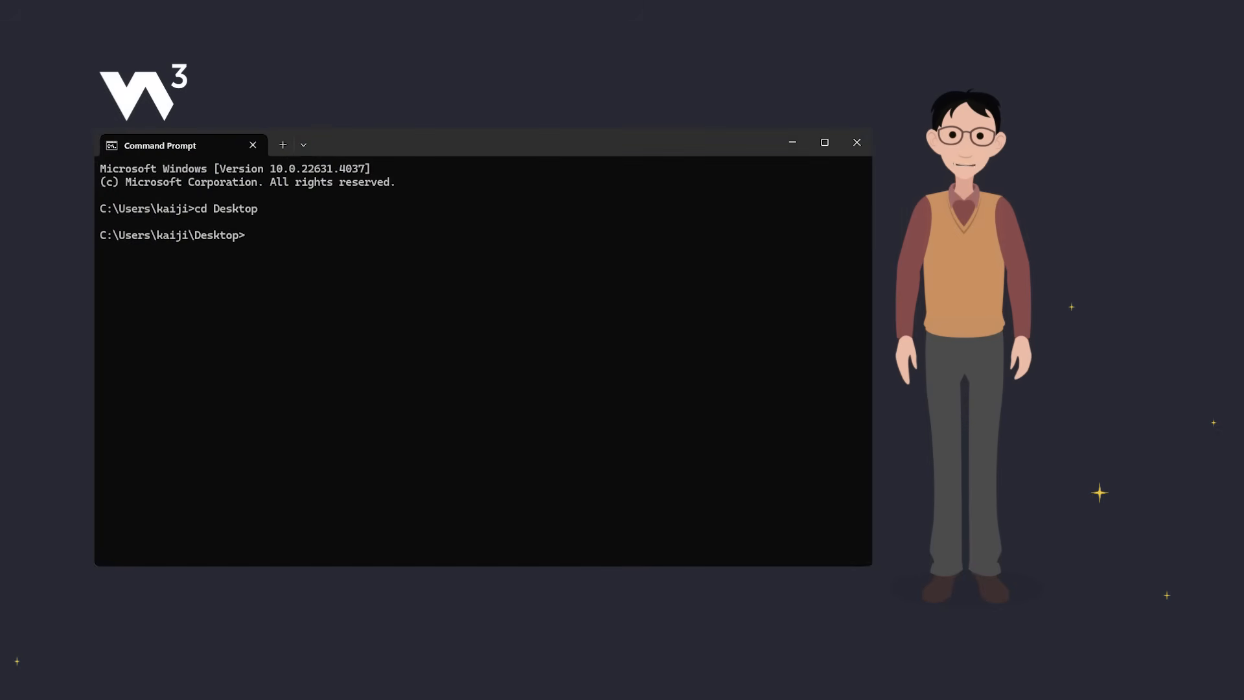
# Step: Compile with javac Main.java, then run java Main to print Hello World
pyautogui.write('javac Main.j')
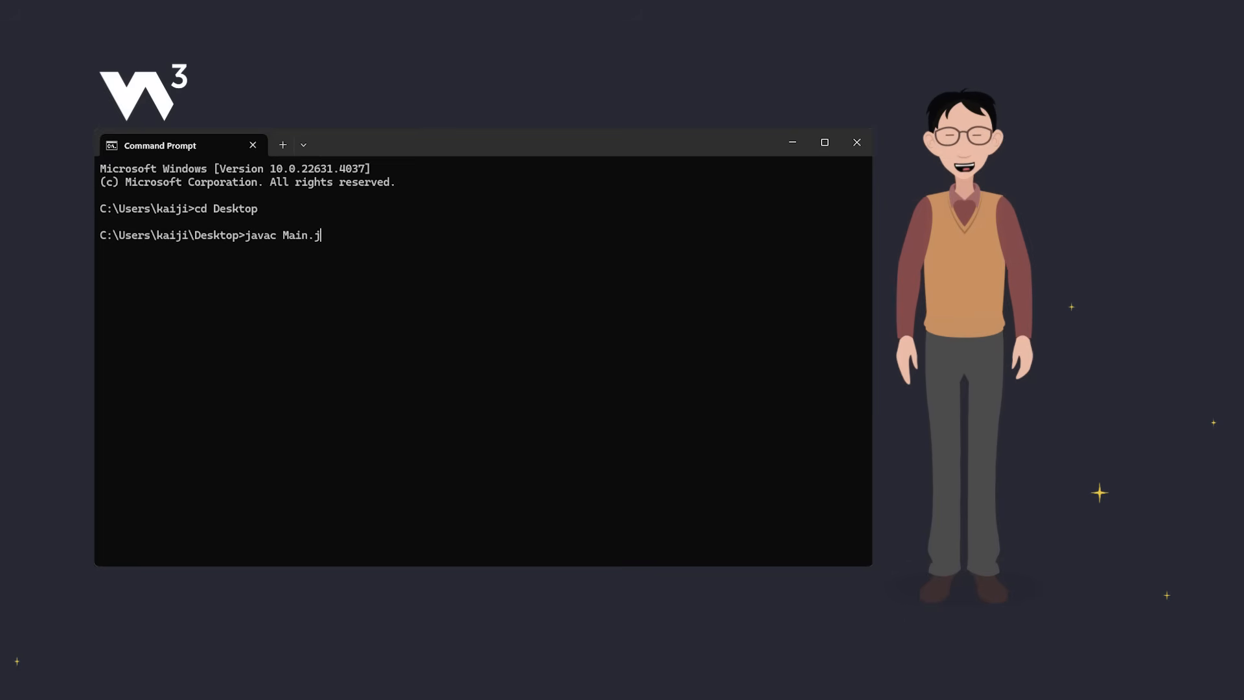
pyautogui.press('Enter')
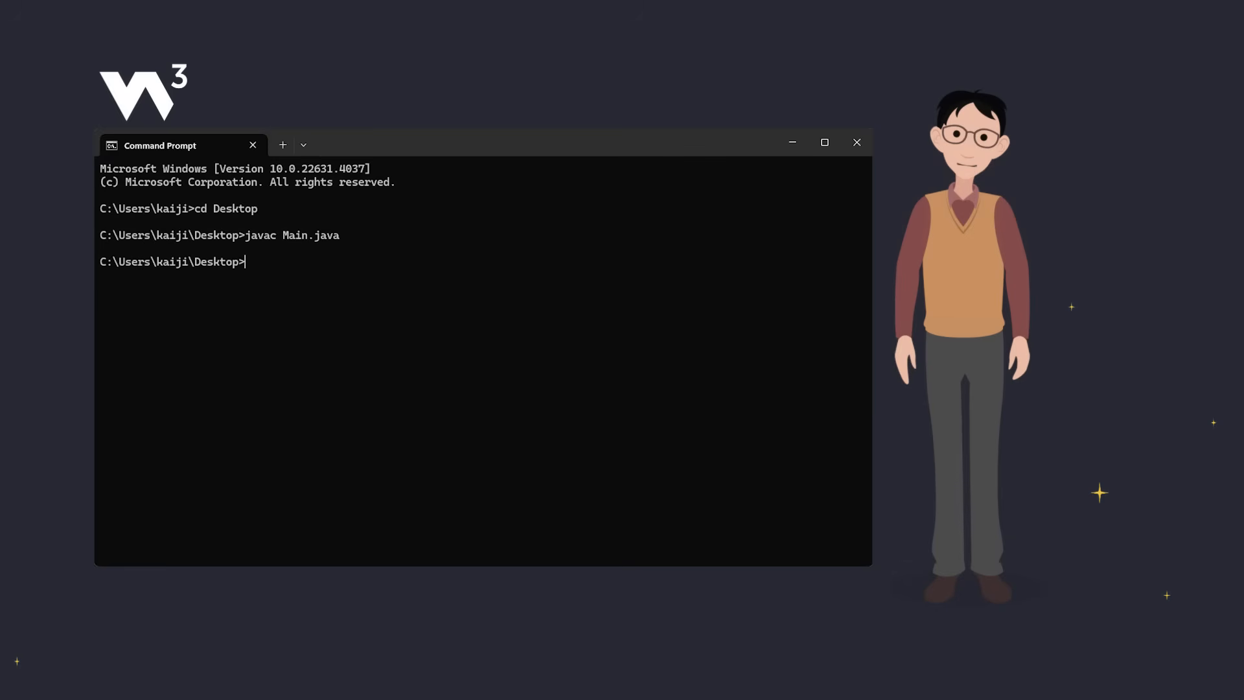
pyautogui.write('java Main')
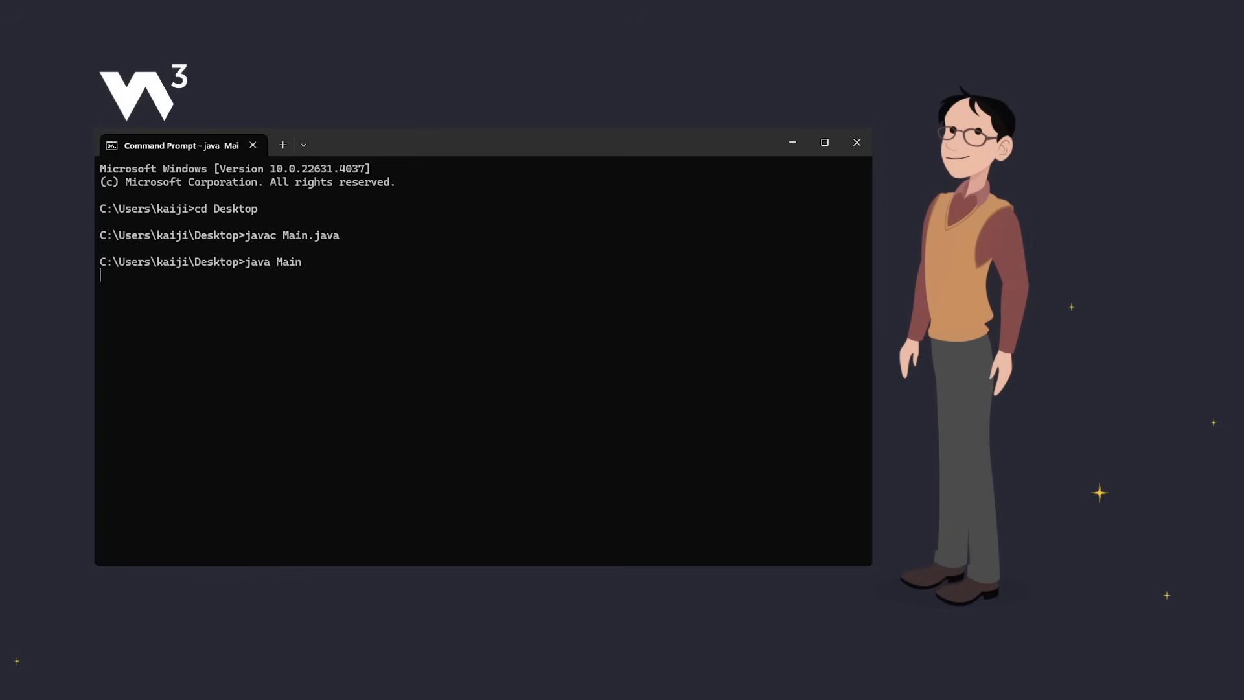
pyautogui.press('enter')
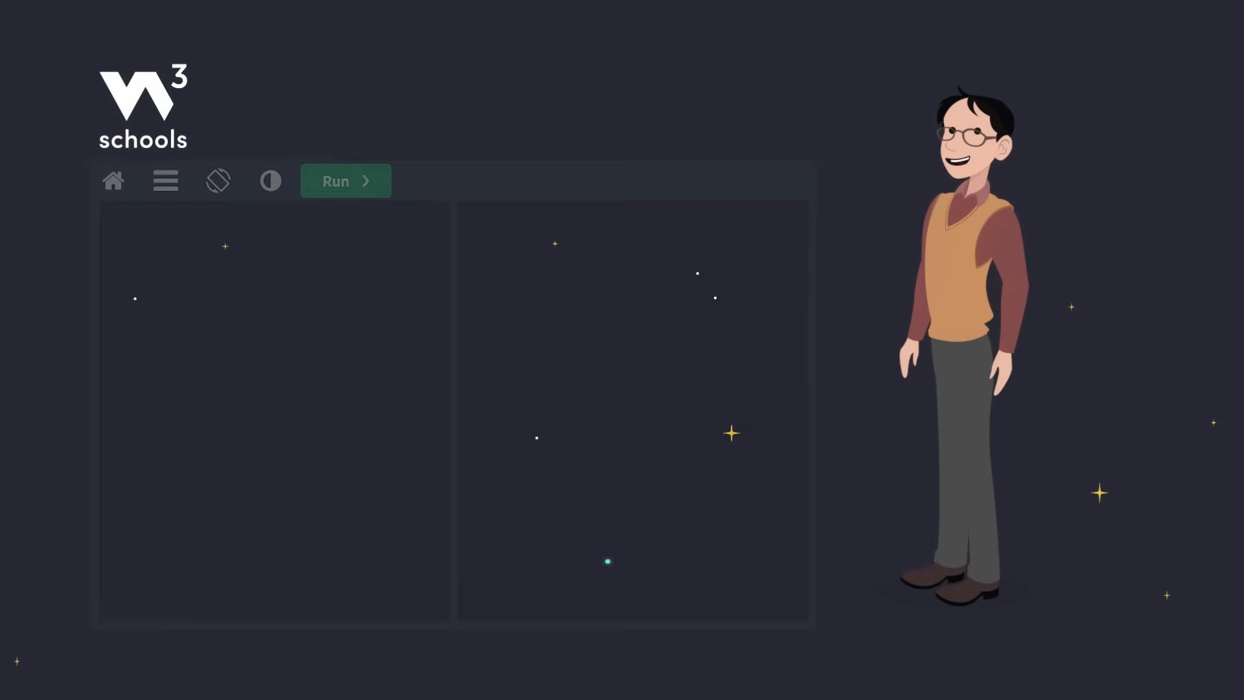
pyautogui.click(345, 181)
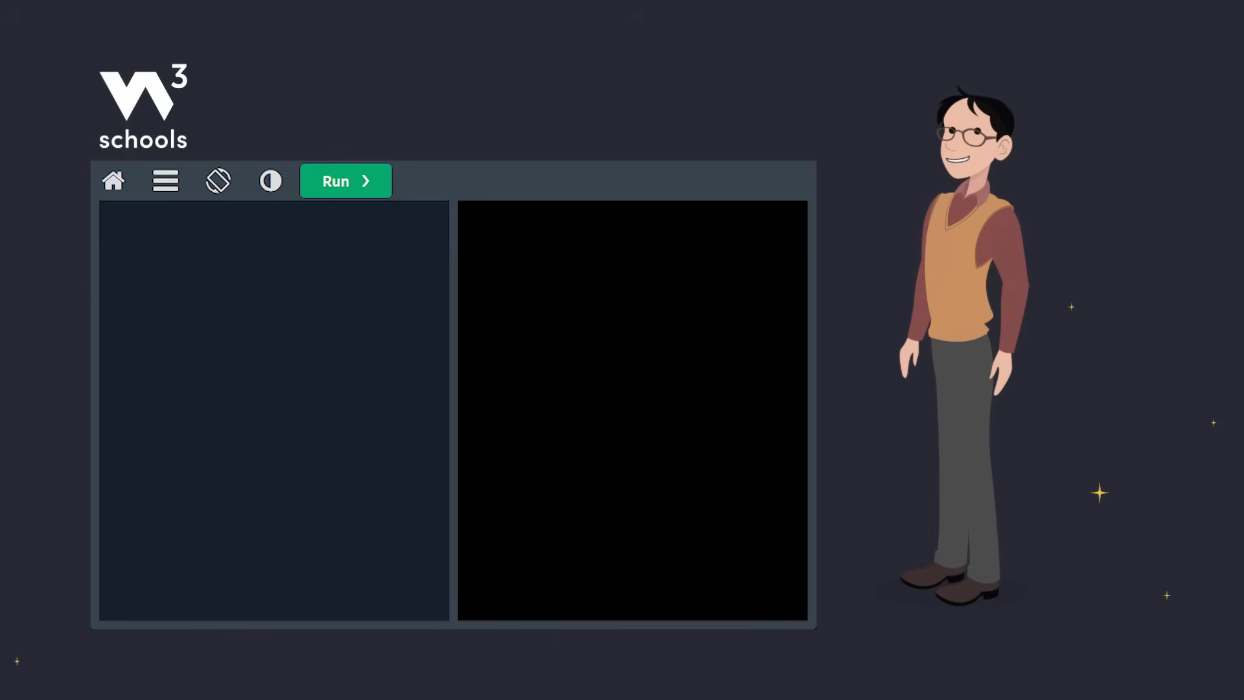